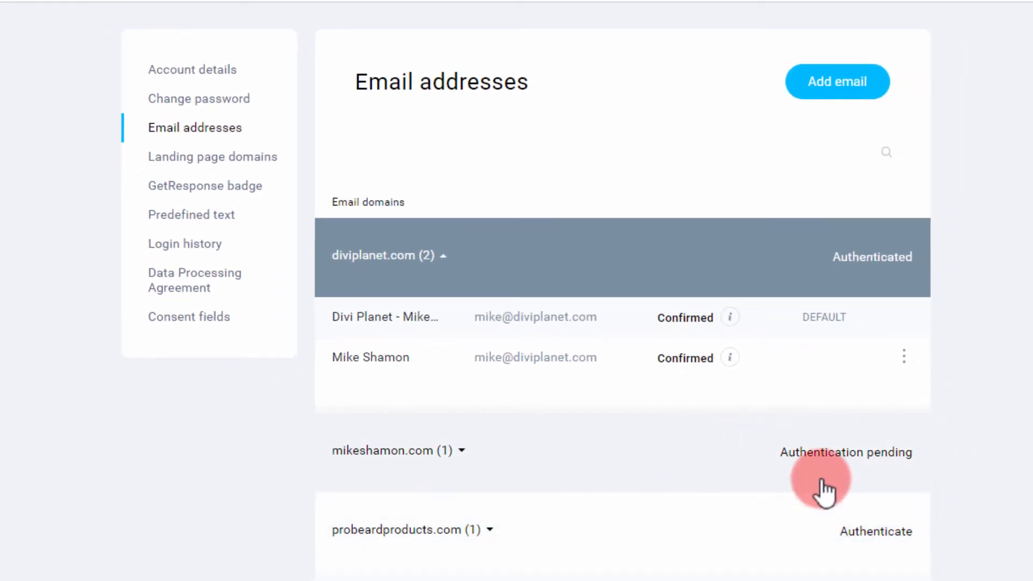
mouse_move(931, 468)
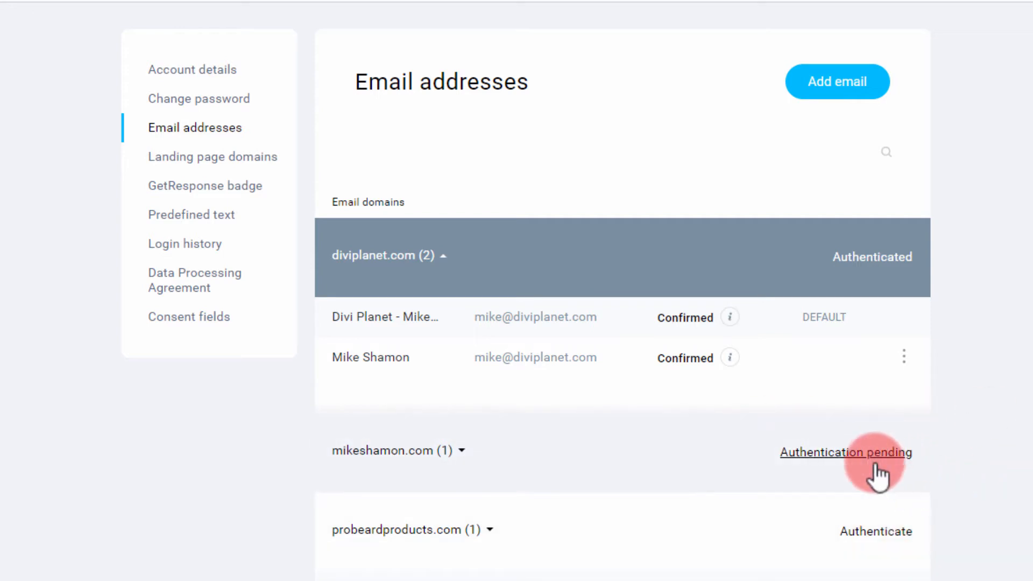
Bring up the Authenticate your domain dialog for mikeshamon.com and review the DKIM host name parts.
left_click(846, 452)
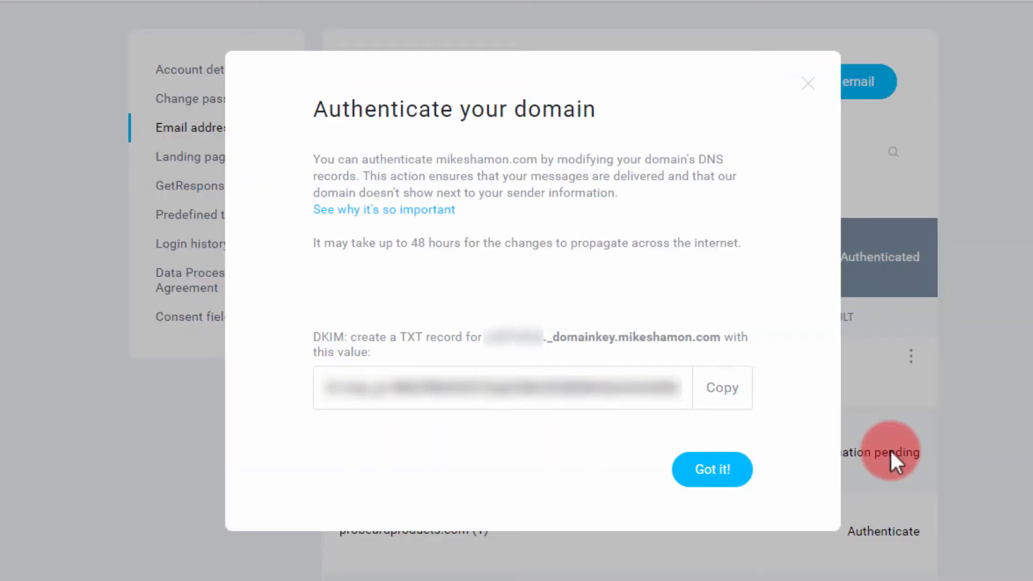
mouse_move(550, 131)
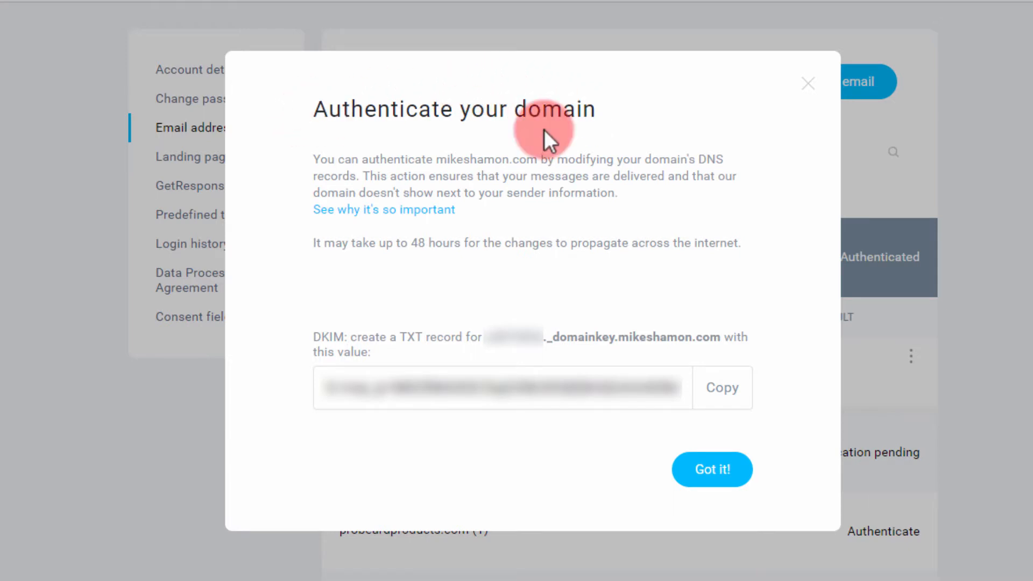
mouse_move(333, 337)
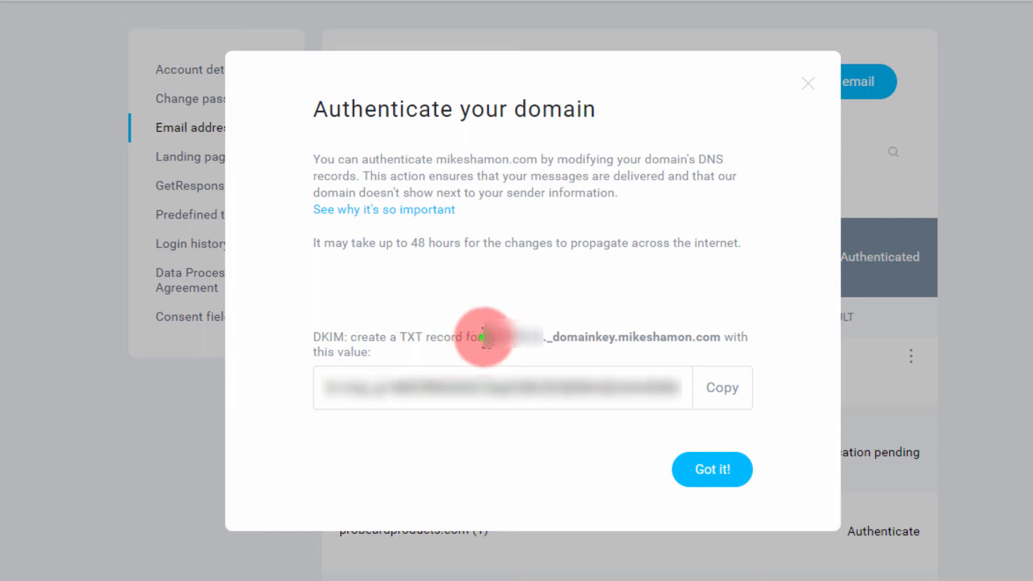
left_click_drag(484, 337, 599, 337)
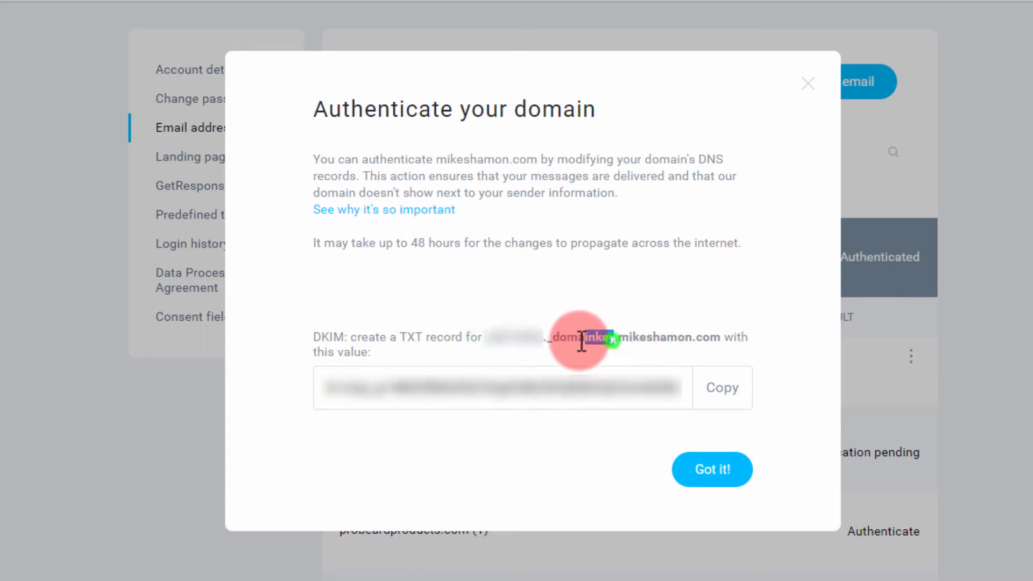
left_click_drag(580, 336, 711, 336)
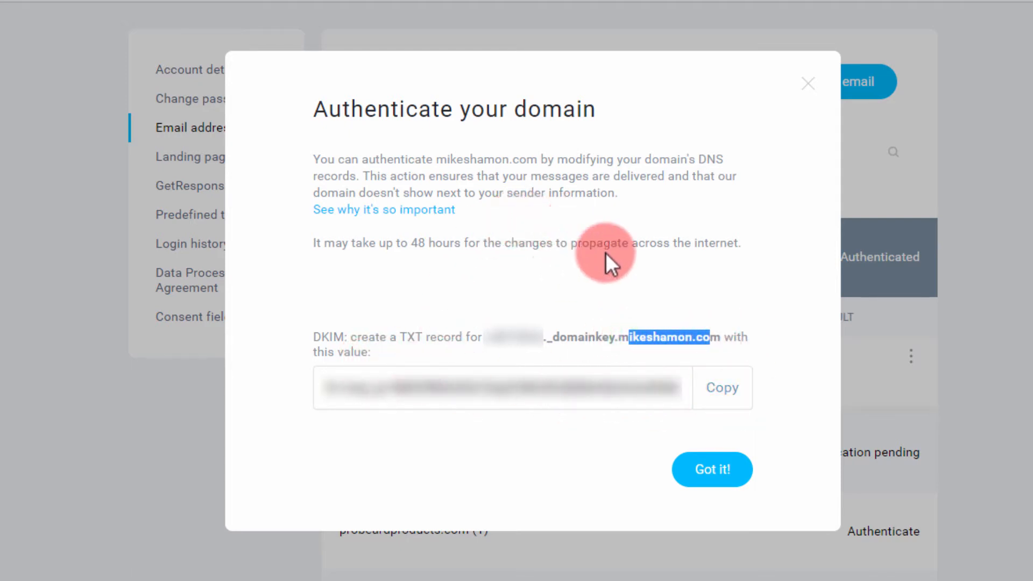
mouse_move(462, 310)
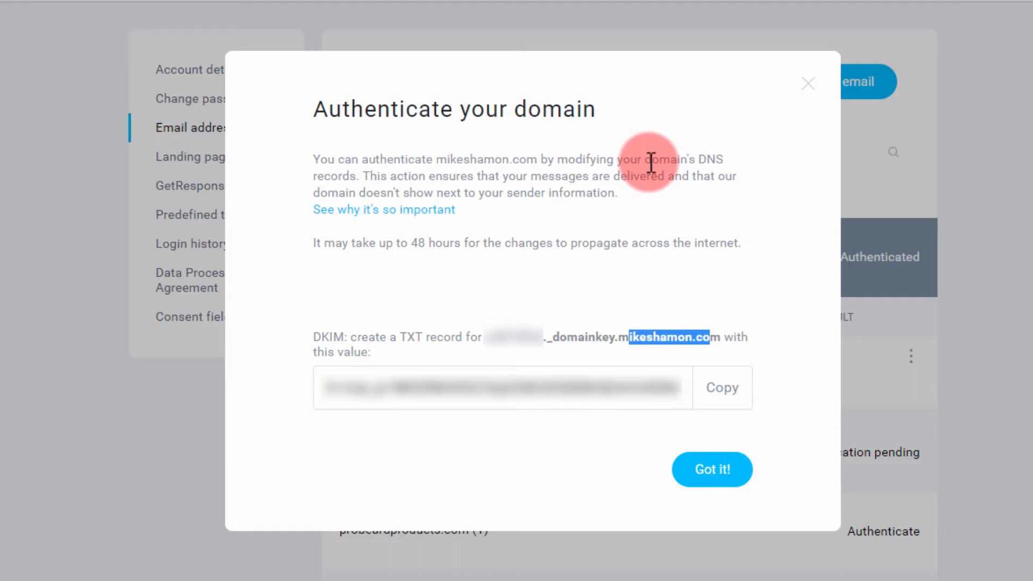
right_click(649, 161)
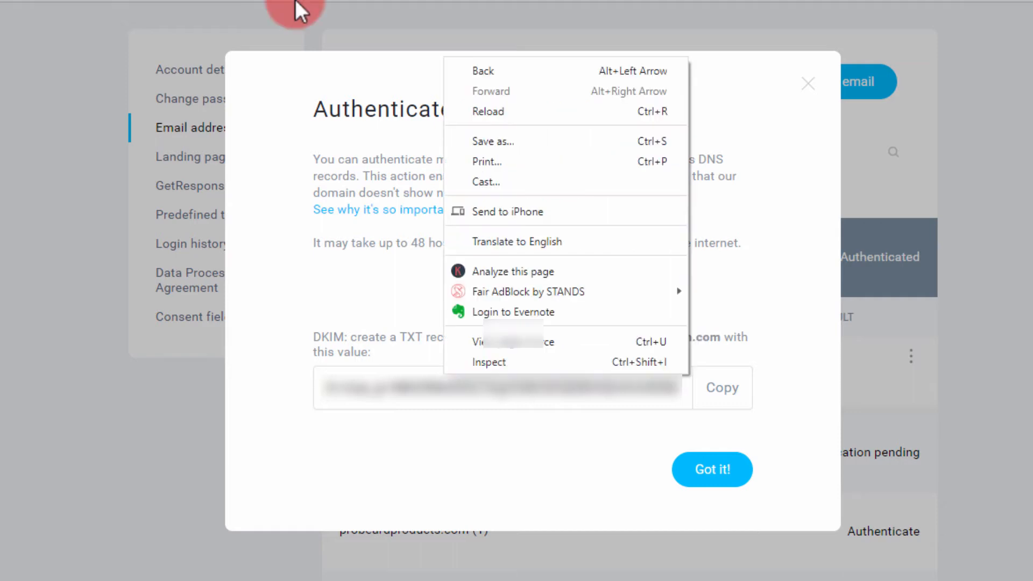
left_click(297, 19)
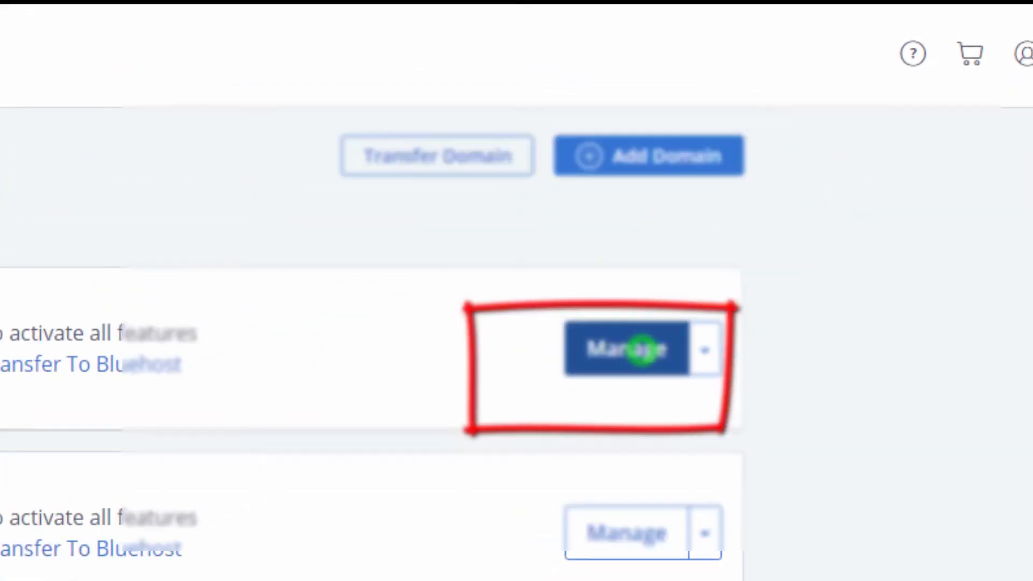
Manage the domain in Bluehost to reach its DNS TXT records section.
left_click(627, 349)
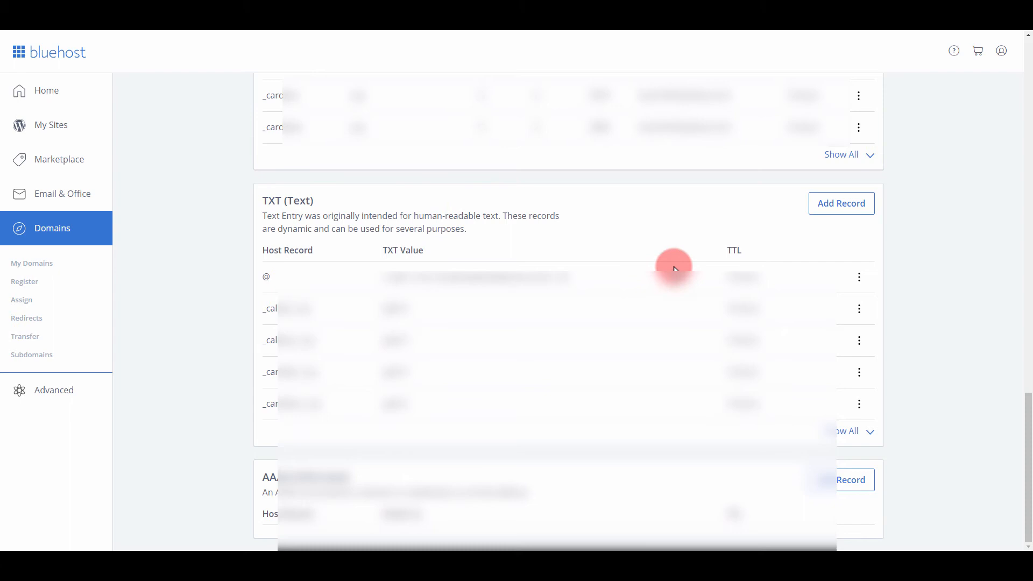
Add a new TXT record in Bluehost and start entering its host record.
left_click(840, 203)
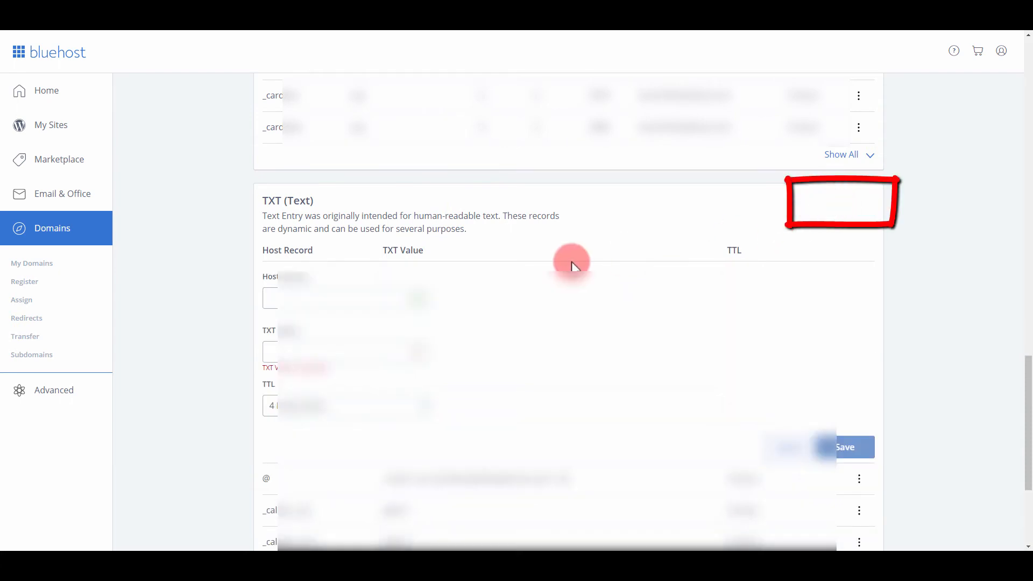
left_click(303, 298)
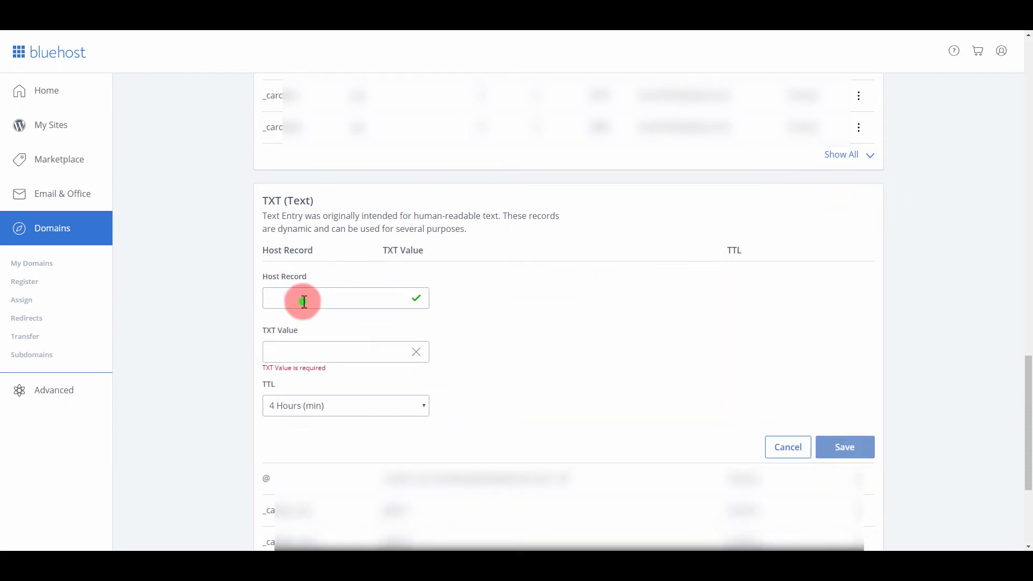
mouse_move(313, 351)
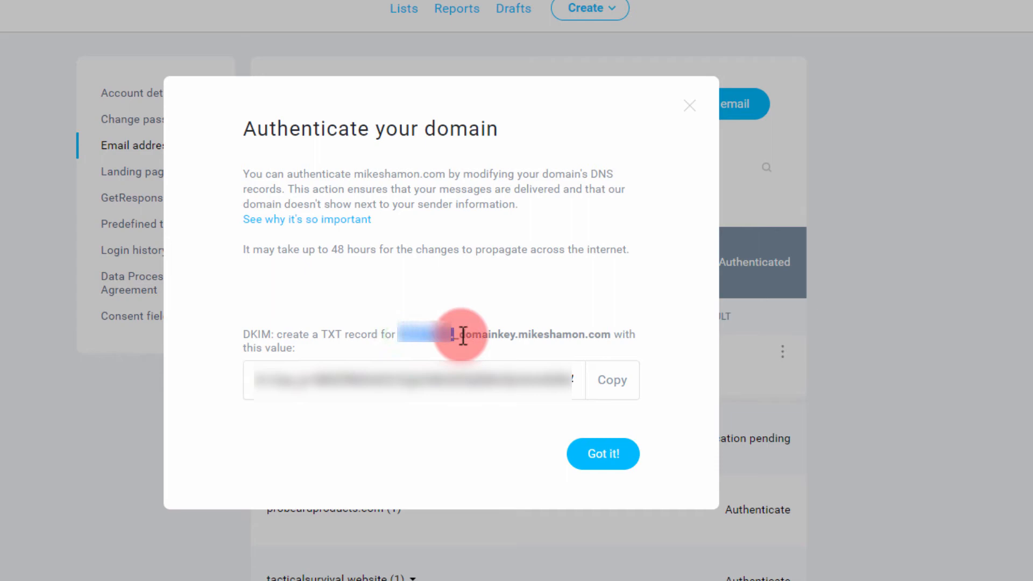
Copy the DKIM selector, the _domainkey host name text and the TXT value from GetResponse.
key("ctrl+c")
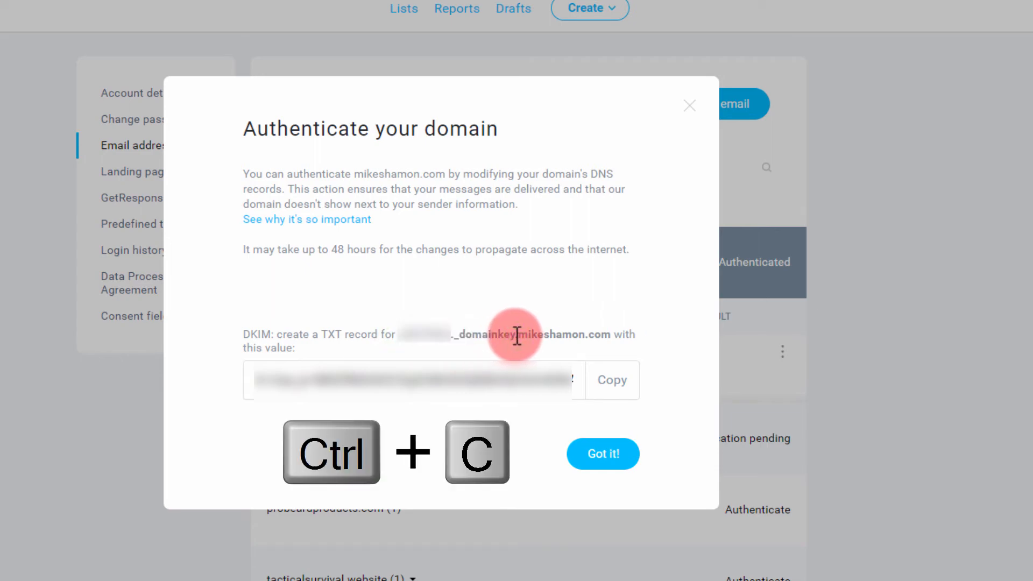
left_click_drag(517, 334, 402, 337)
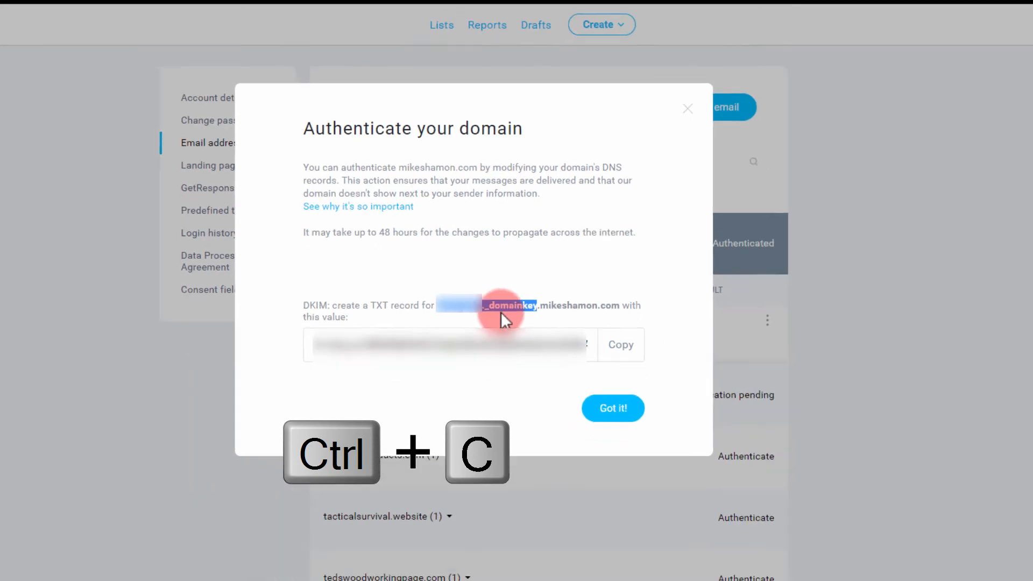
key("ctrl+c")
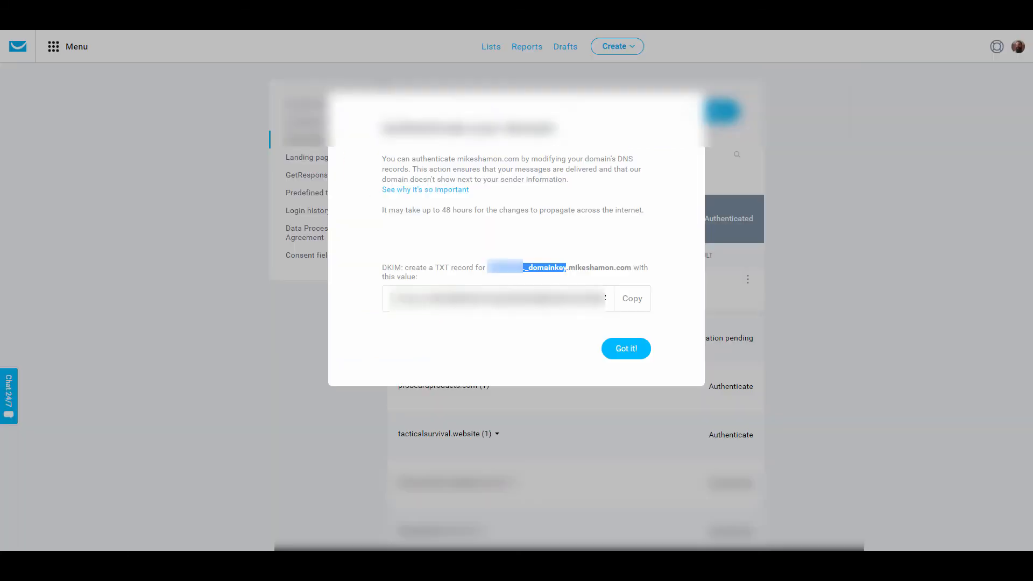
left_click(630, 298)
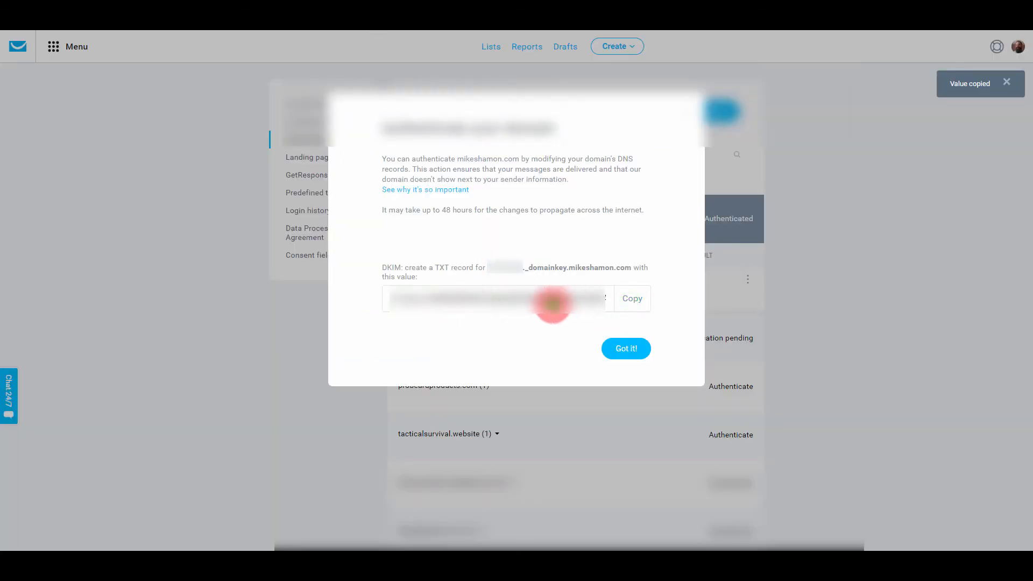
left_click(631, 298)
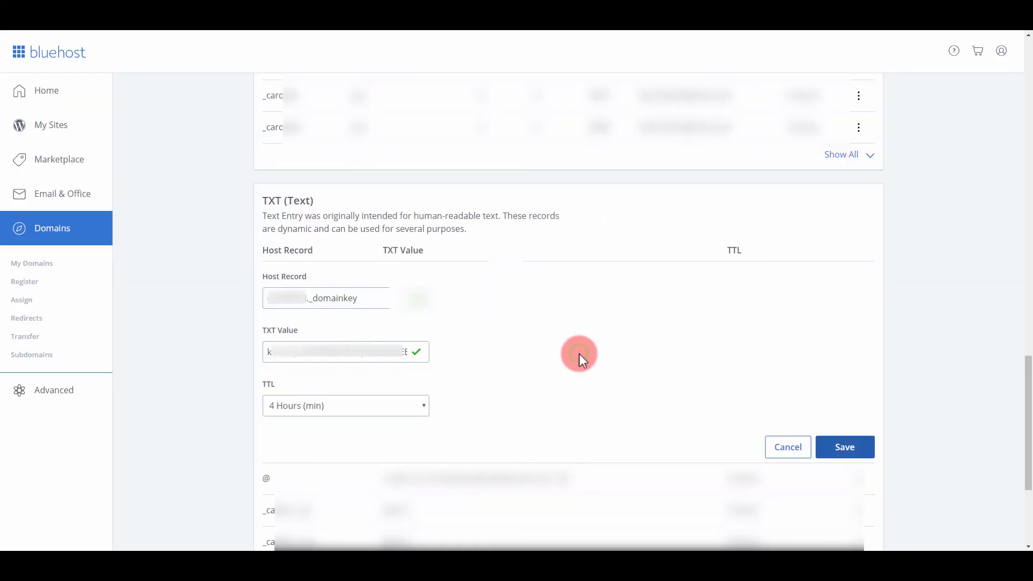
Save the _domainkey TXT record with the DKIM value and 4 Hours TTL in Bluehost.
left_click(844, 447)
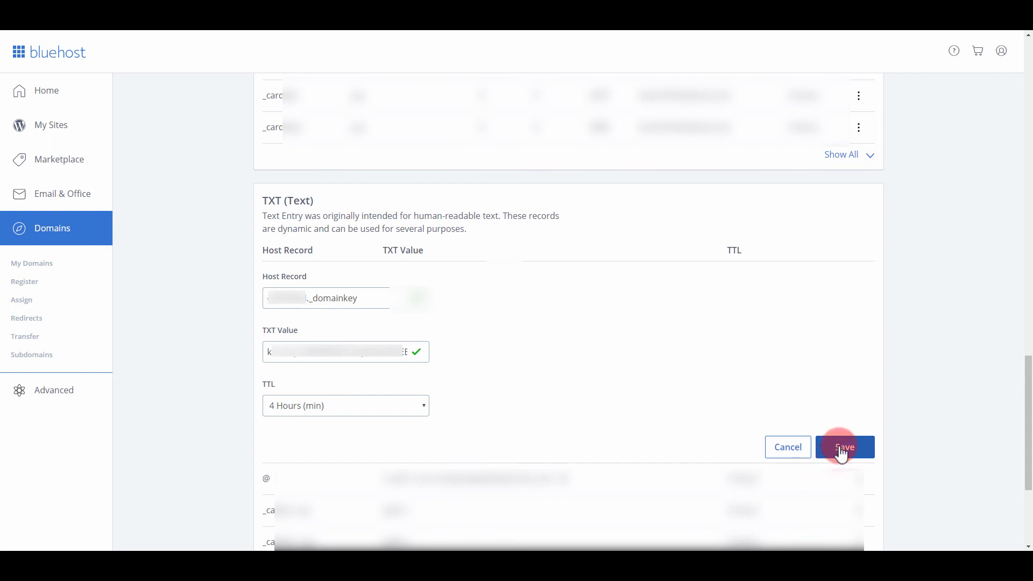
left_click(845, 447)
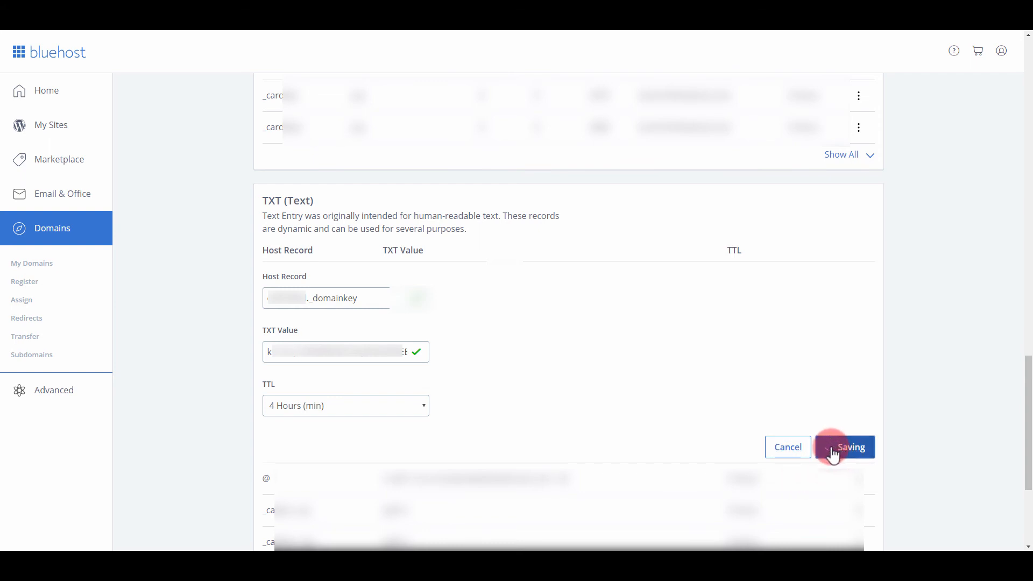
left_click(850, 446)
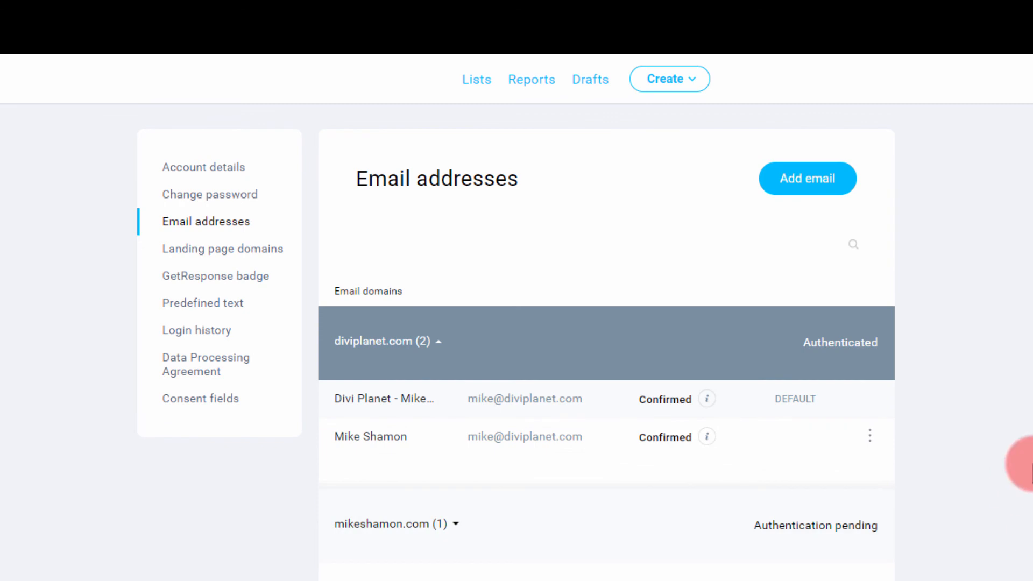
mouse_move(416, 481)
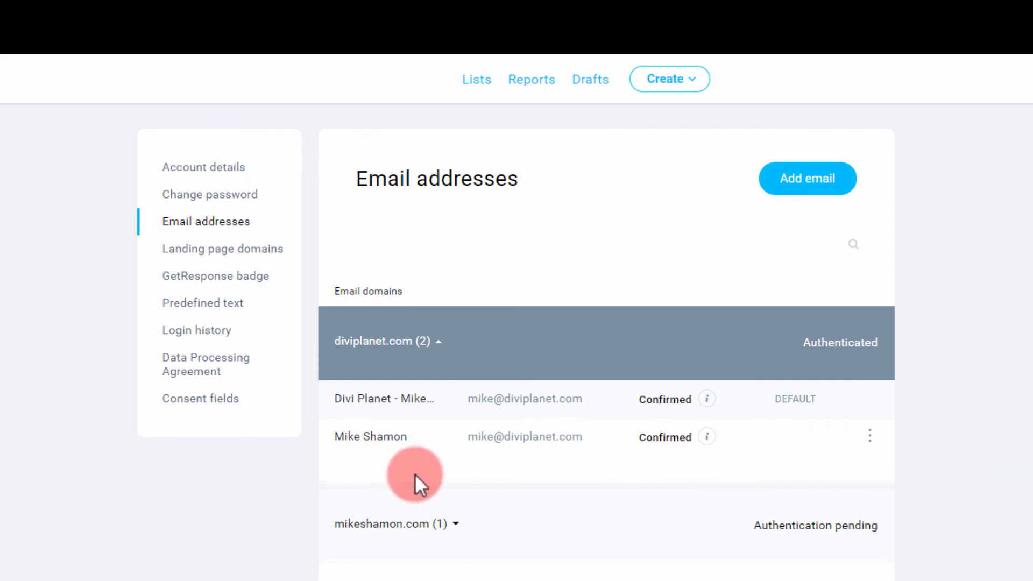